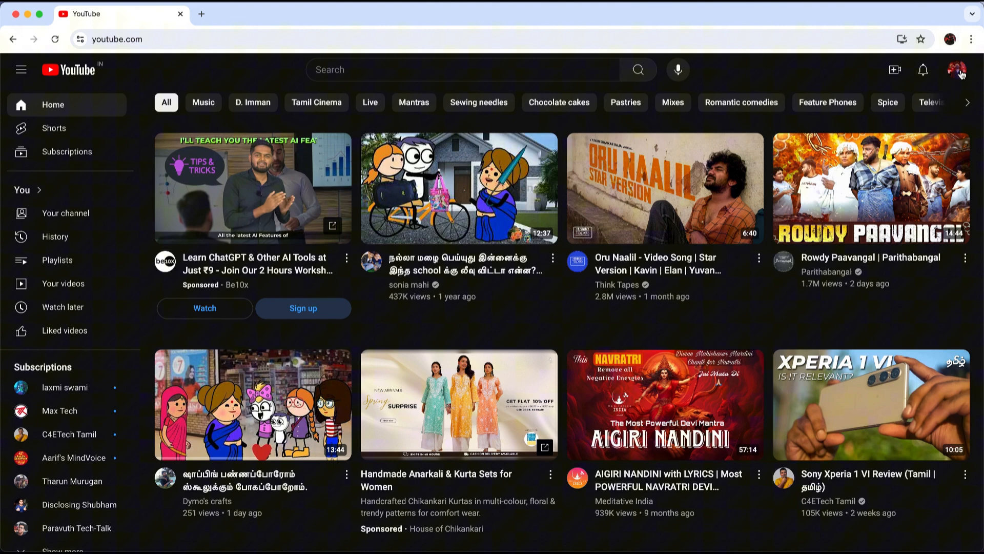
Step: Open Google Account settings from YouTube's profile avatar menu
left_click(955, 70)
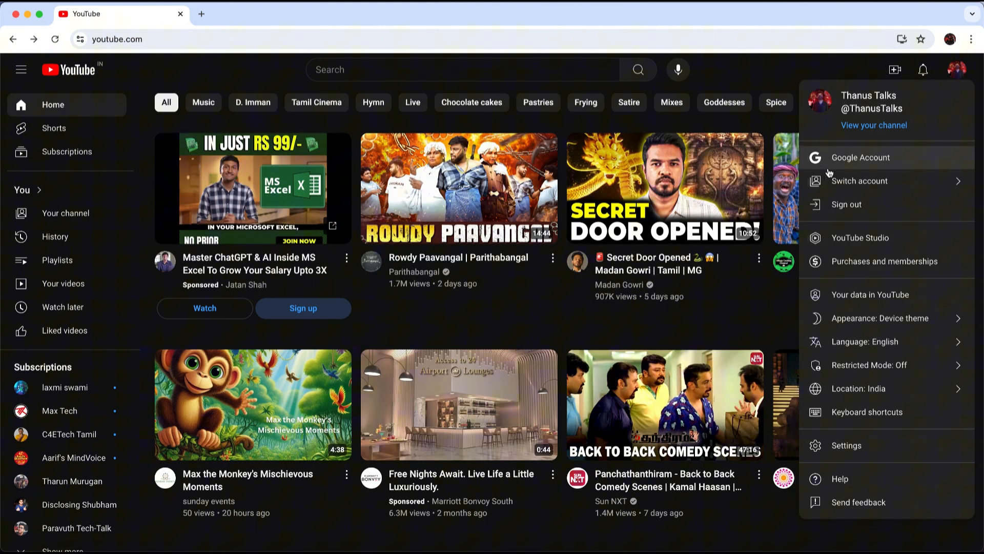
left_click(859, 158)
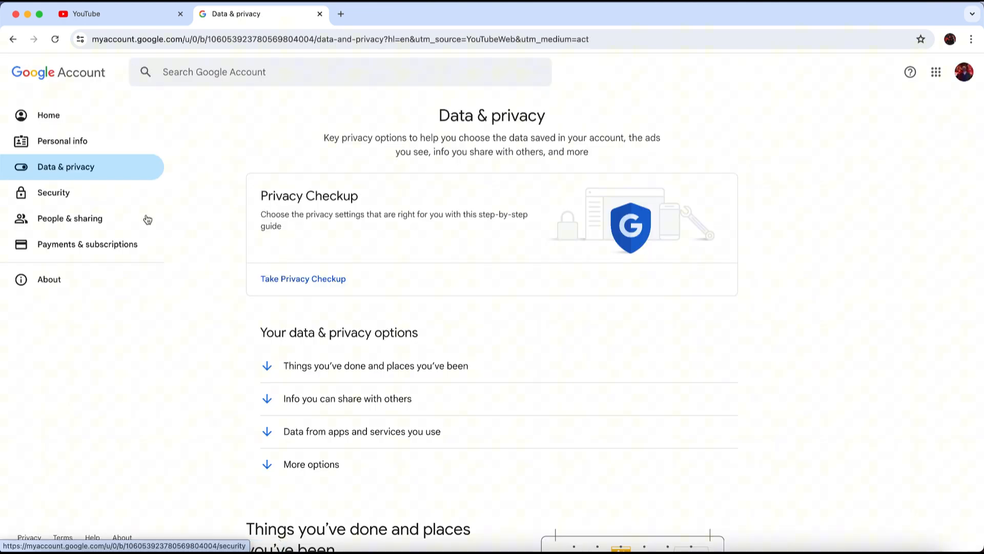
Step: Open the YouTube History activity controls from the Data & privacy page's History settings
scroll("down", 3)
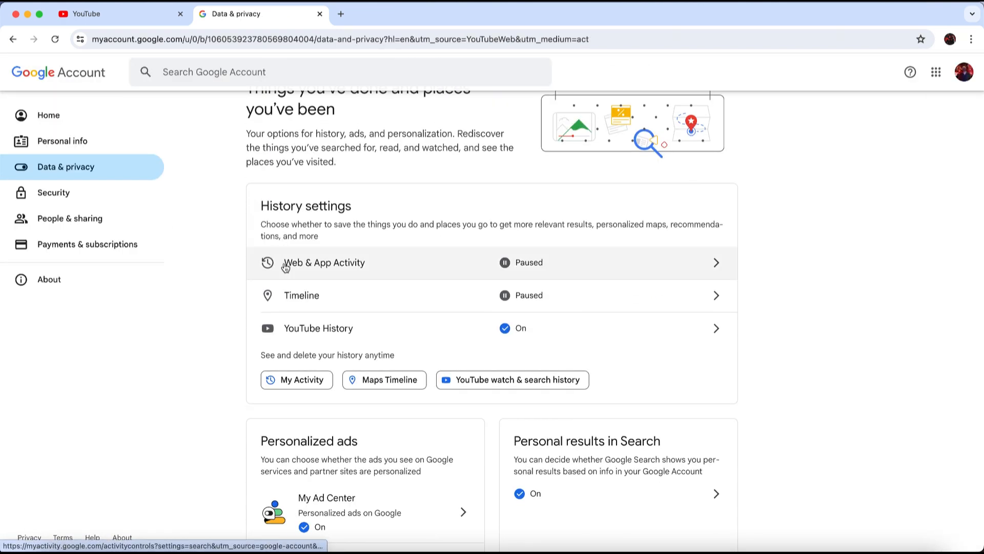
left_click(319, 328)
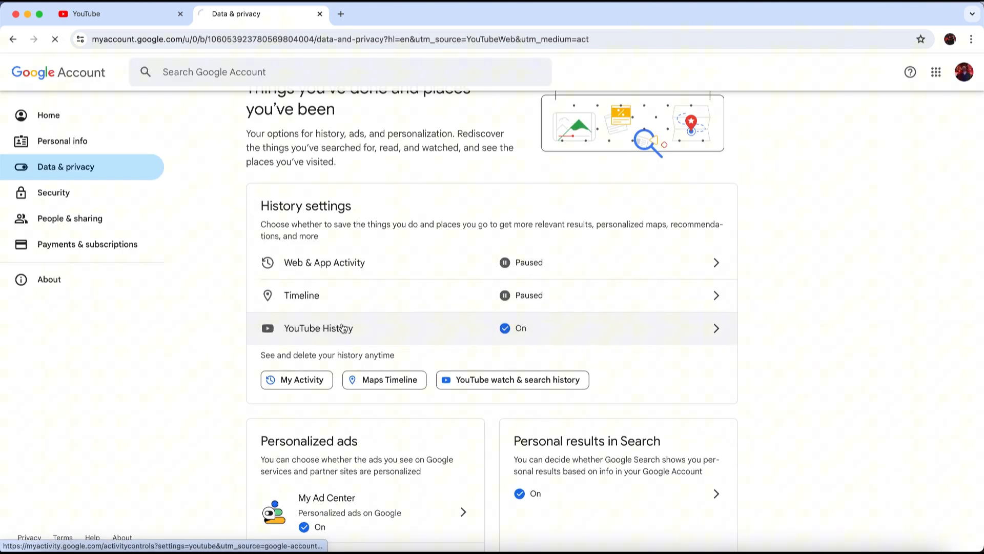
left_click(318, 328)
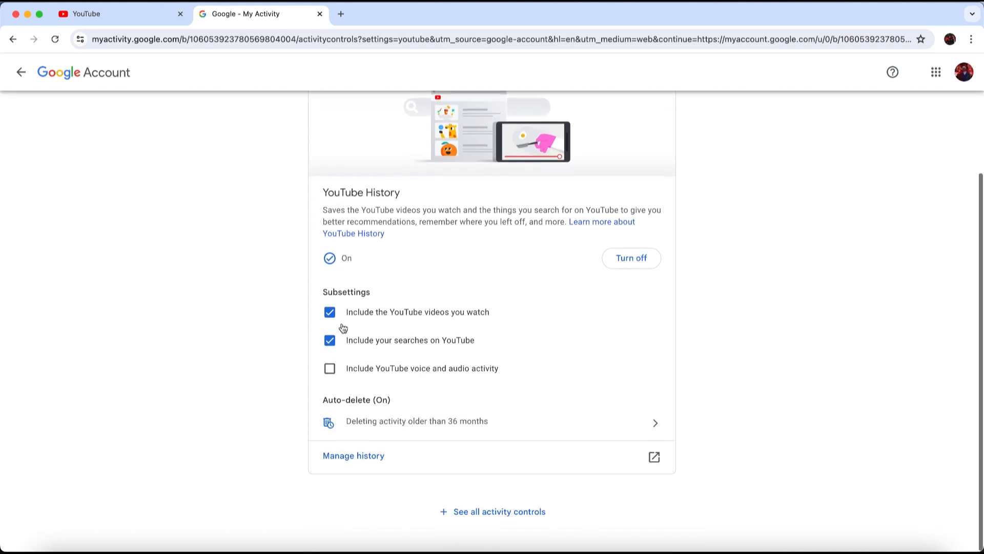
Step: Go from Manage history to the Channel subscriptions record under YouTube Interactions
left_click(353, 455)
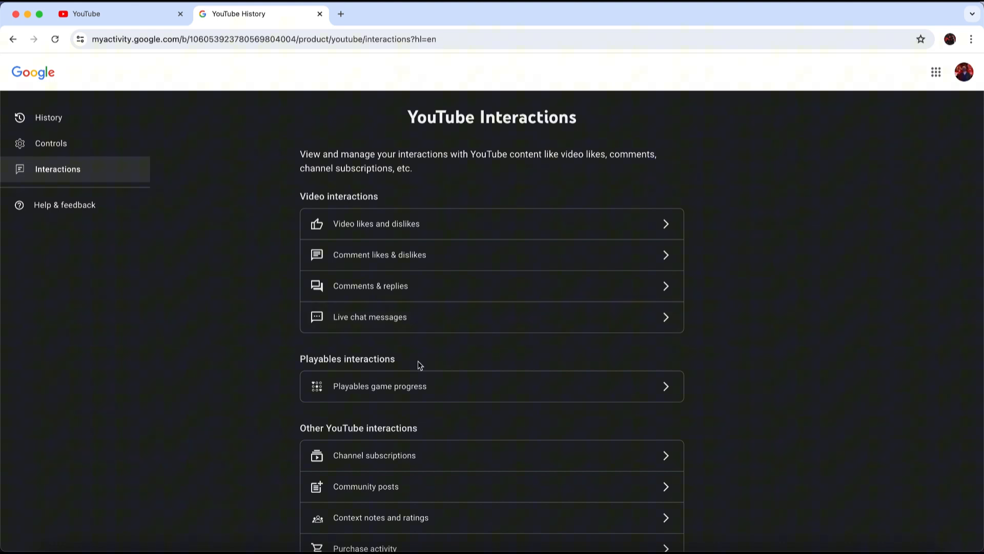
scroll("down", 3)
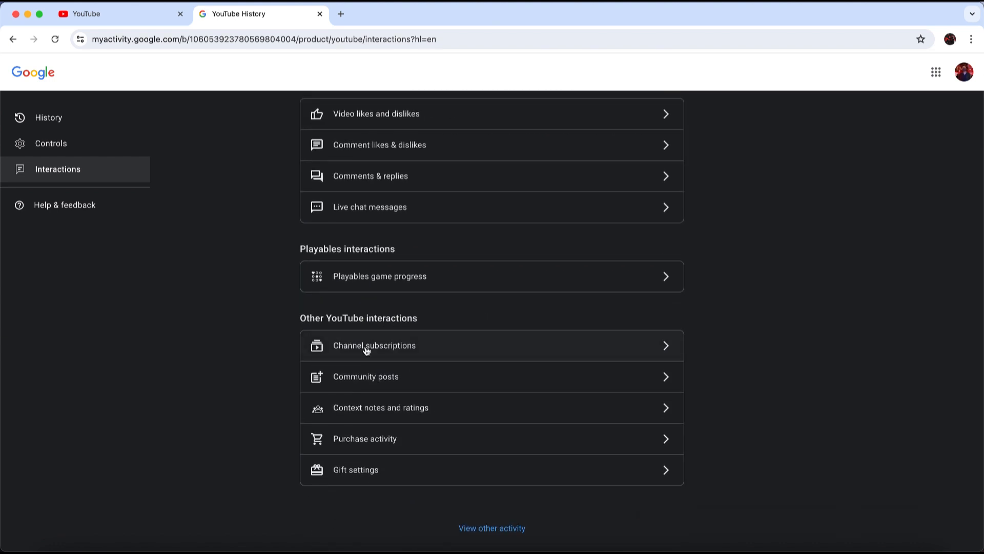
left_click(373, 345)
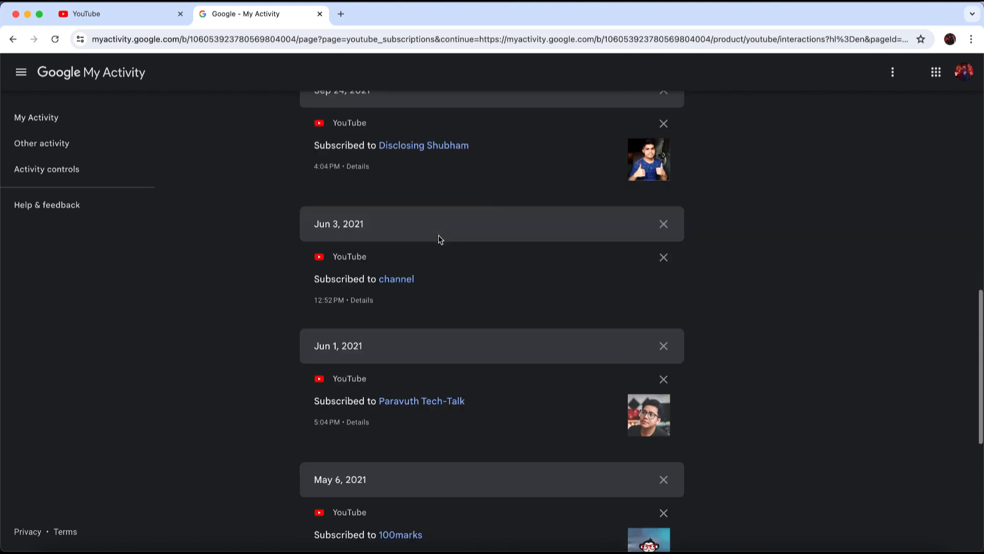
Step: Open the Details view for the C4ETech Tamil subscription entry
scroll("down", 3)
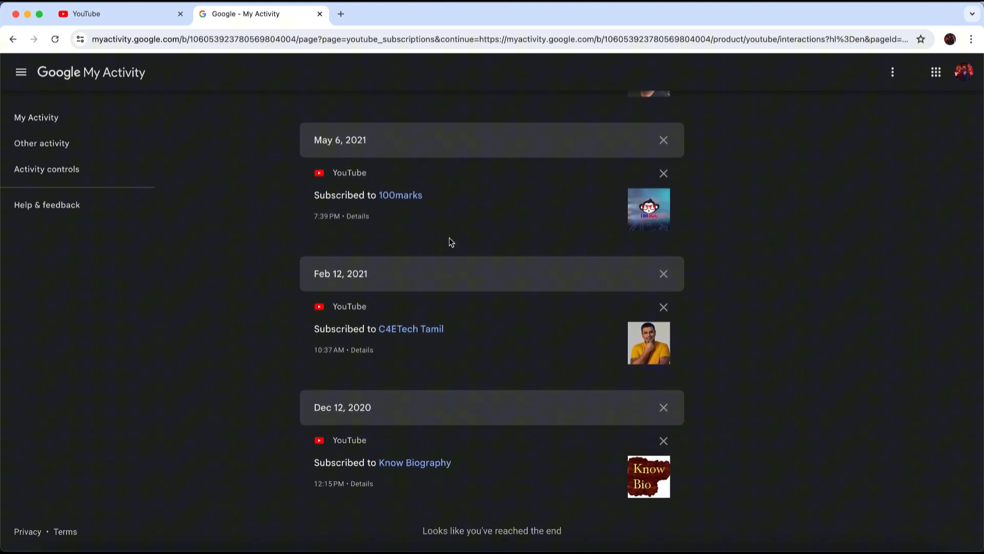
mouse_move(458, 339)
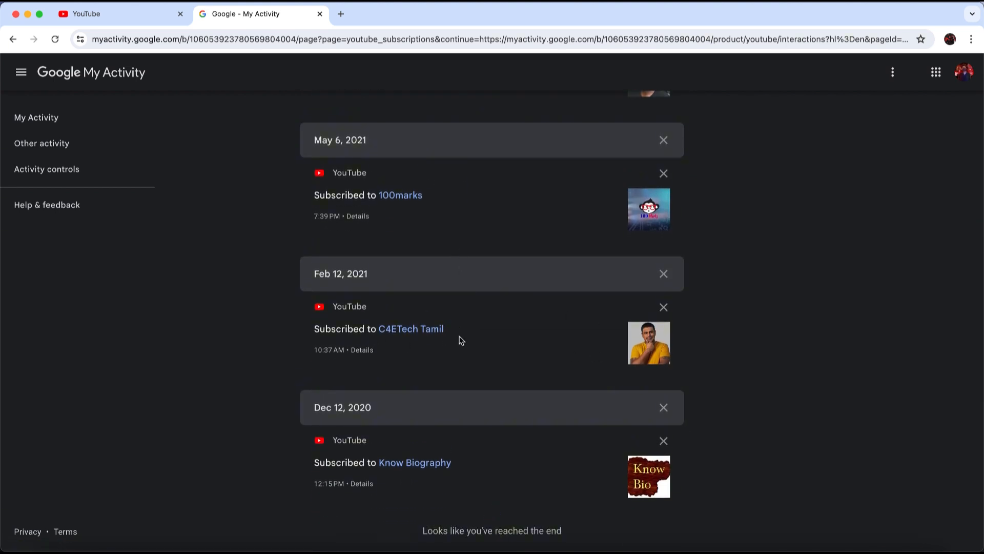
left_click(361, 350)
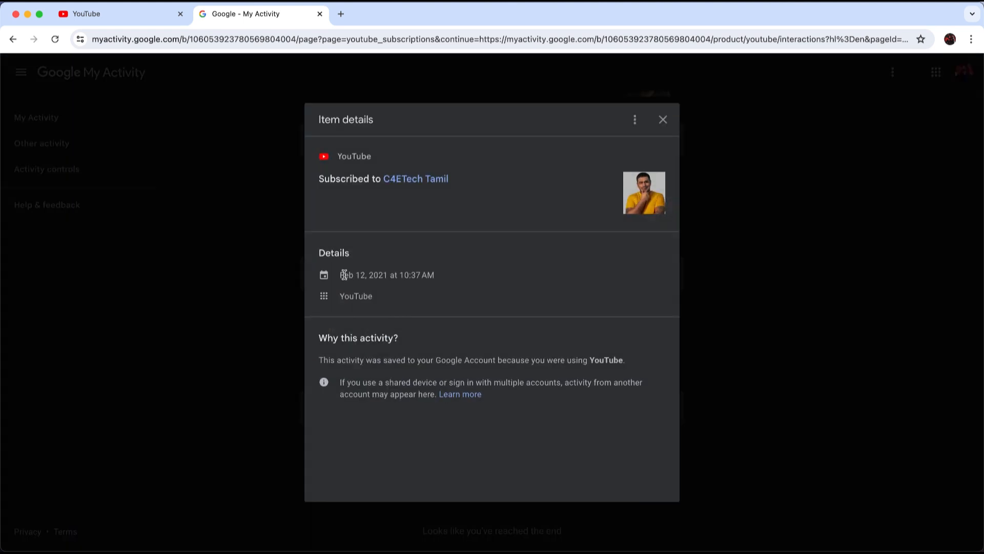
mouse_move(437, 282)
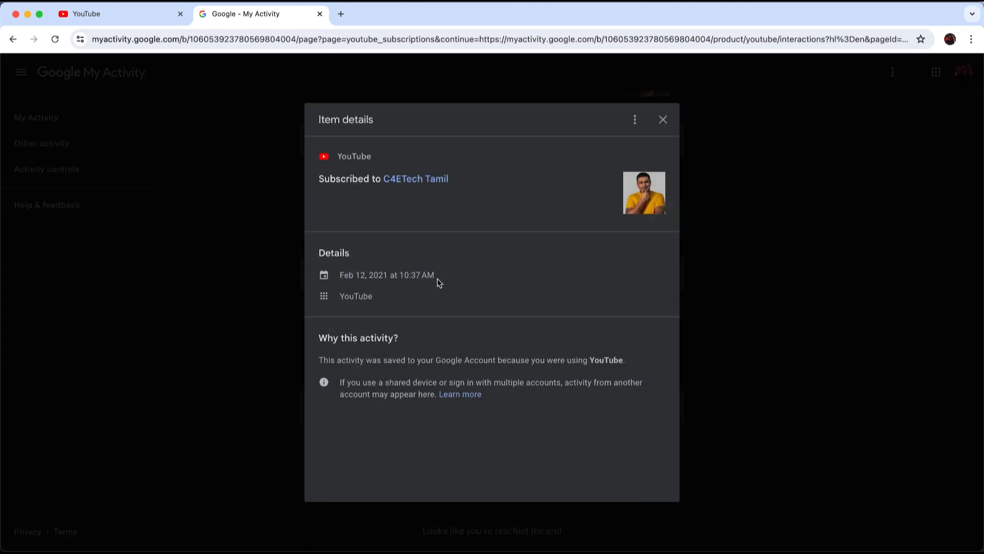
mouse_move(628, 245)
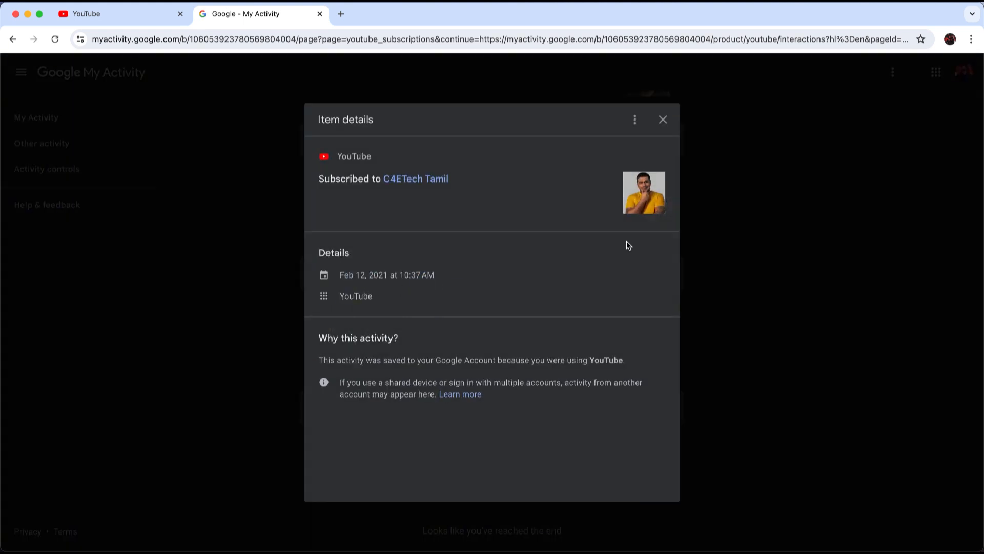